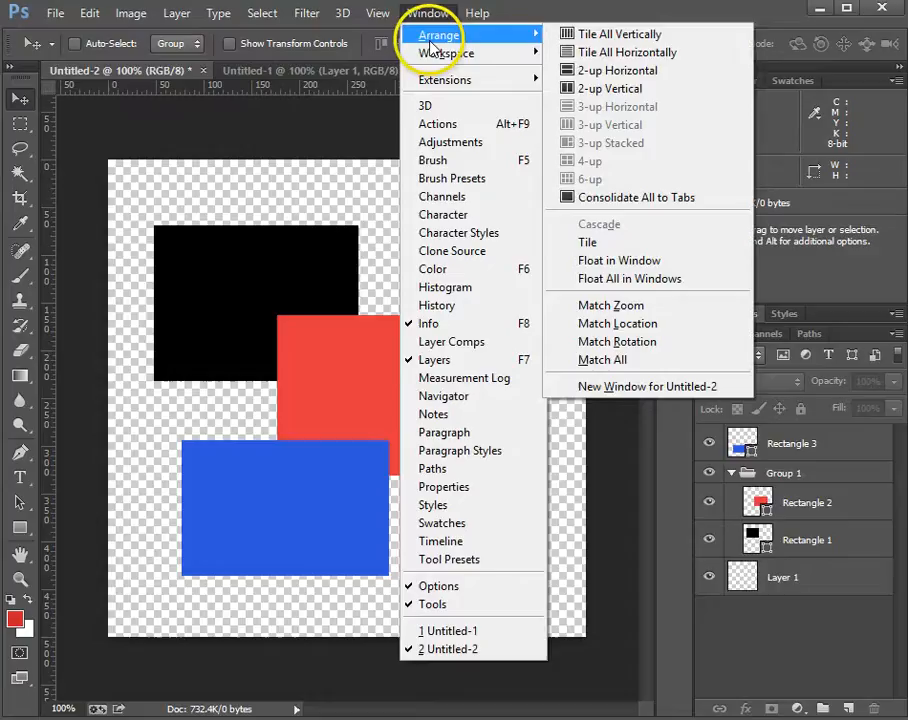
mouse_move(510, 36)
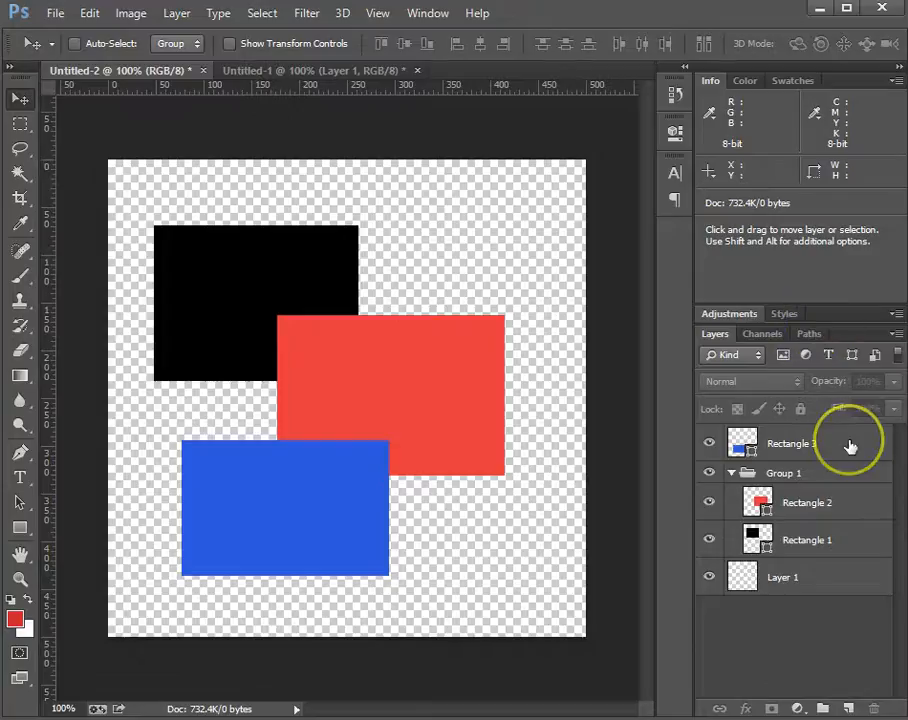
Select the blue Rectangle 3 layer and add the black Rectangle 1 layer to the selection
left_click(792, 444)
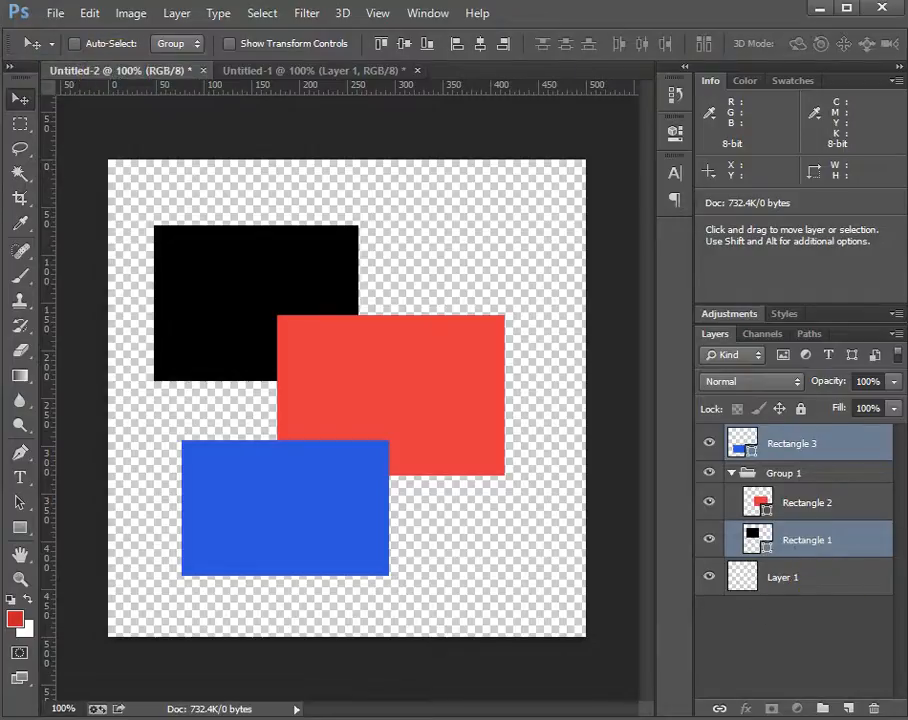
left_click(428, 12)
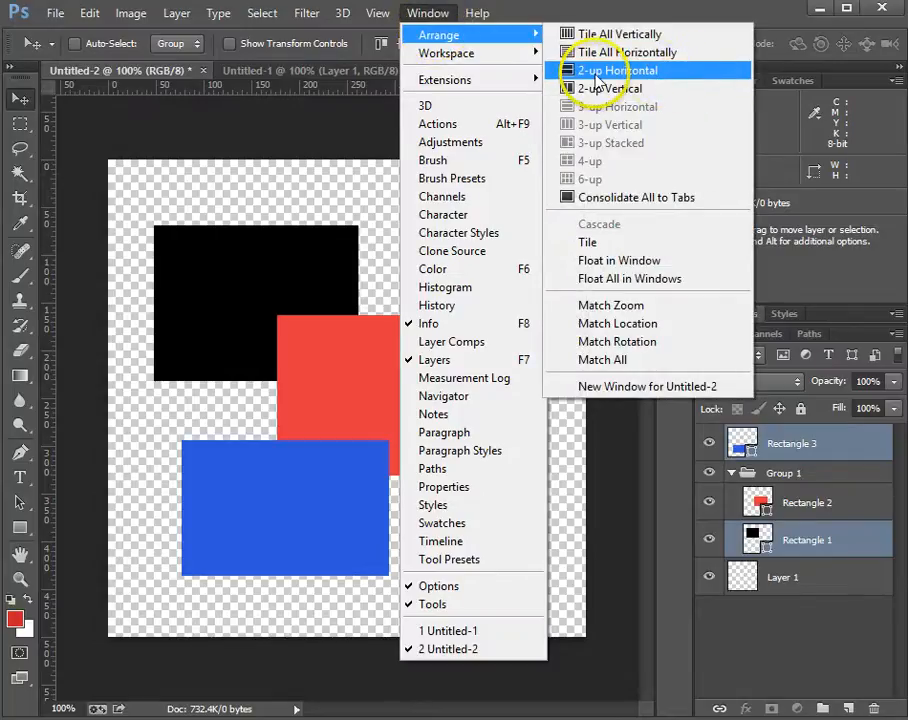
Tile Untitled-2 and Untitled-1 one above the other via 2-up Horizontal
left_click(616, 70)
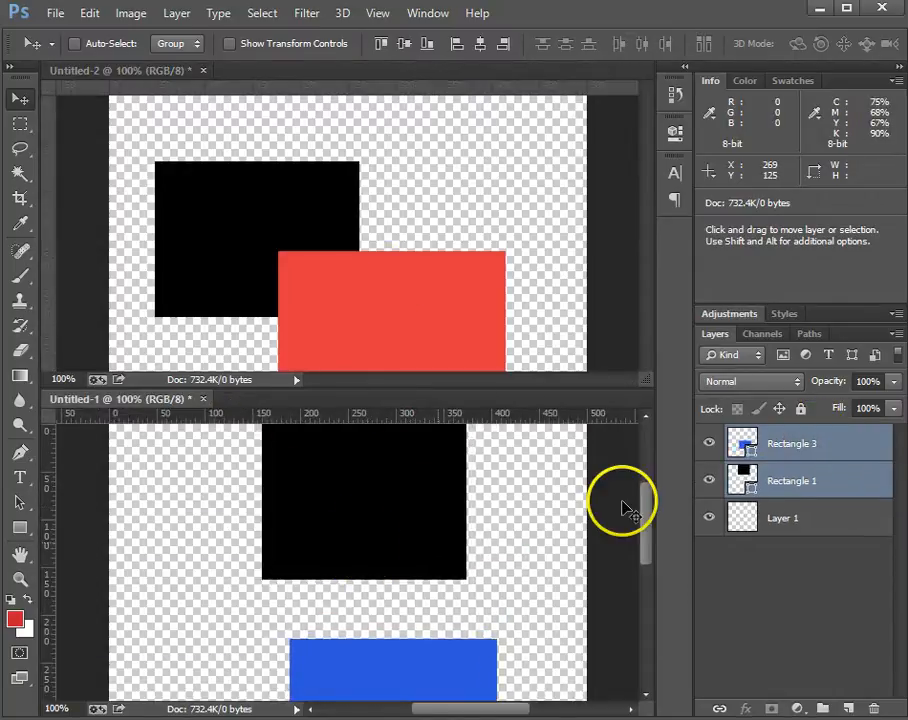
mouse_move(244, 330)
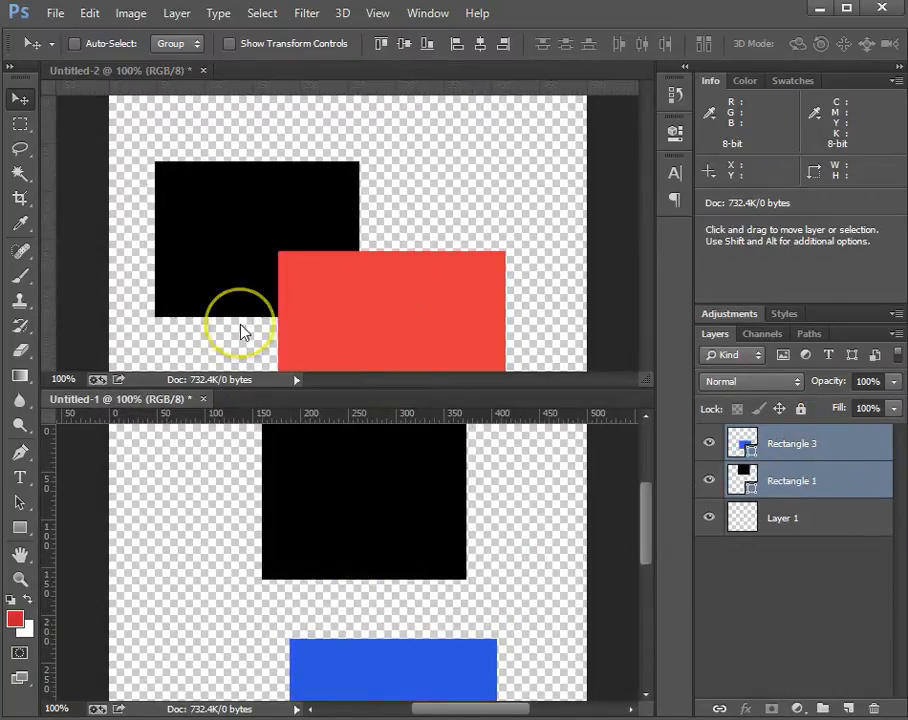
mouse_move(424, 376)
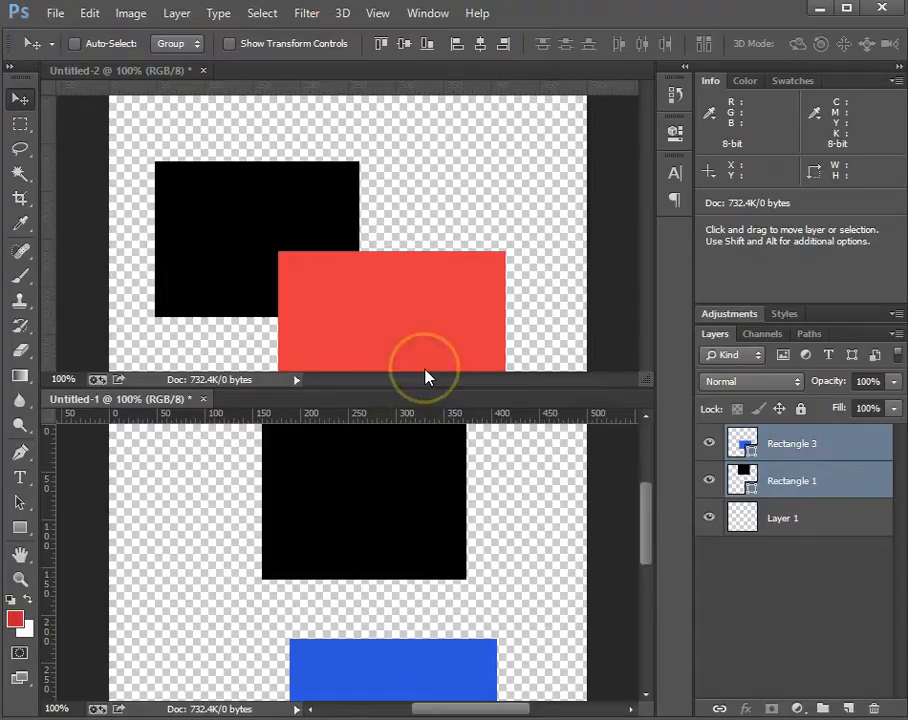
mouse_move(408, 390)
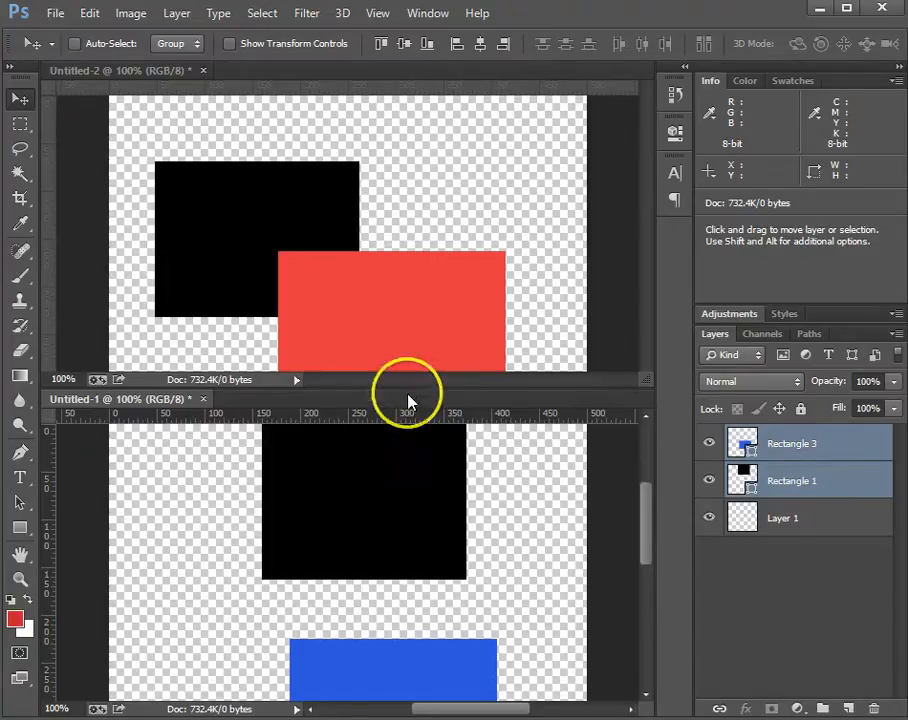
left_click(428, 12)
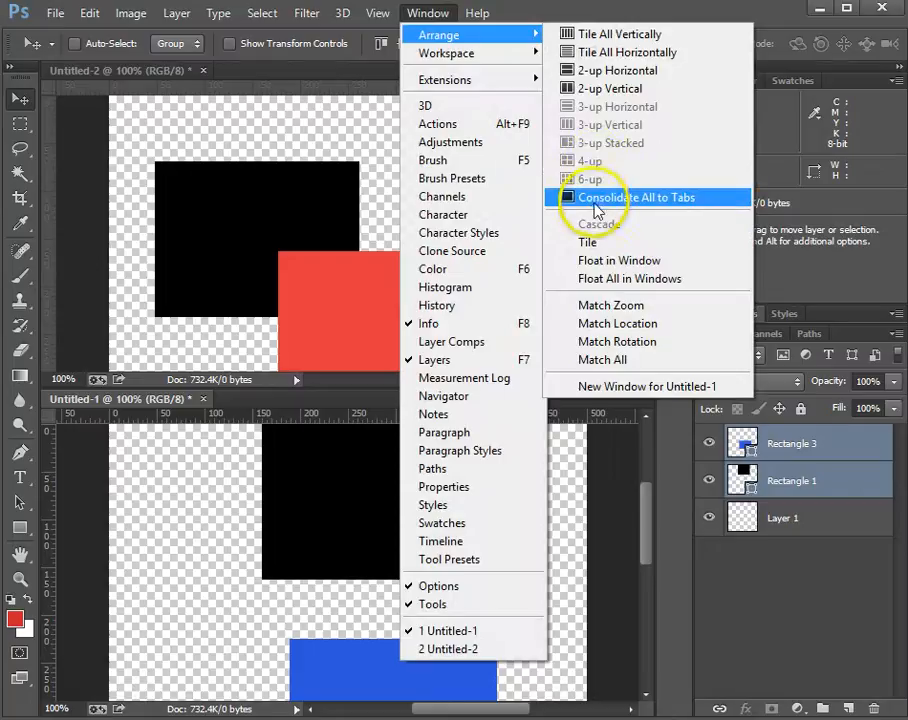
Consolidate both documents back into tabs with Untitled-1 in view
left_click(636, 198)
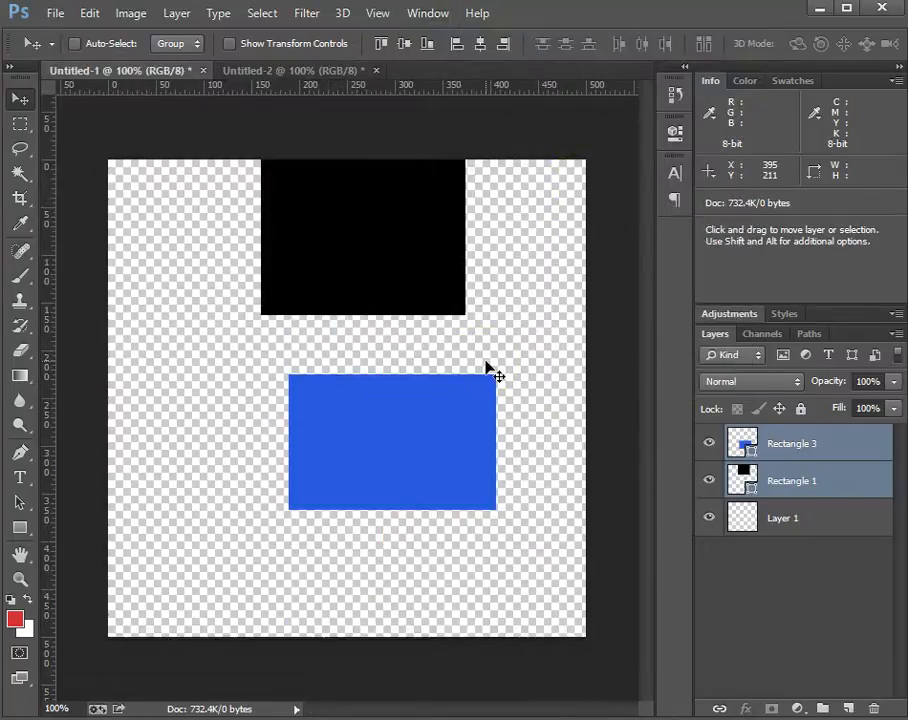
mouse_move(360, 300)
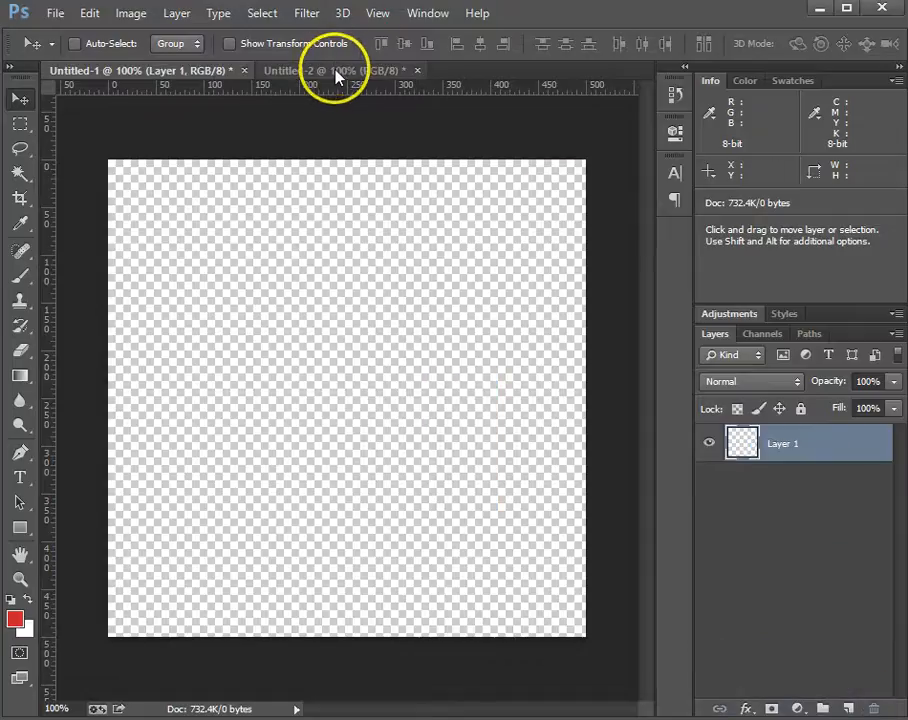
Bring Untitled-2 with its black, red and blue rectangles to the front
left_click(330, 70)
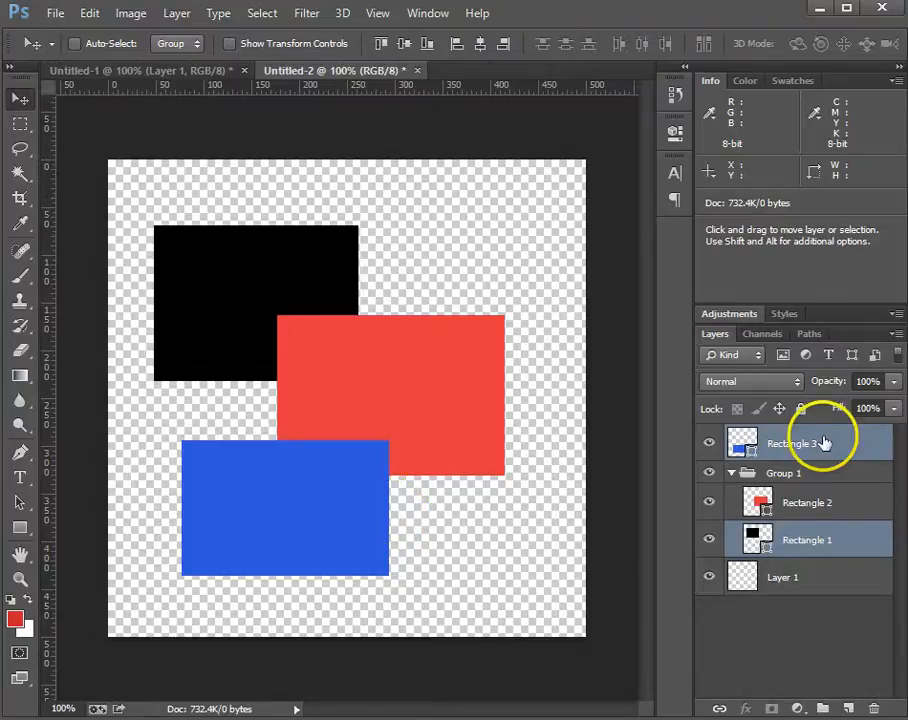
mouse_move(624, 456)
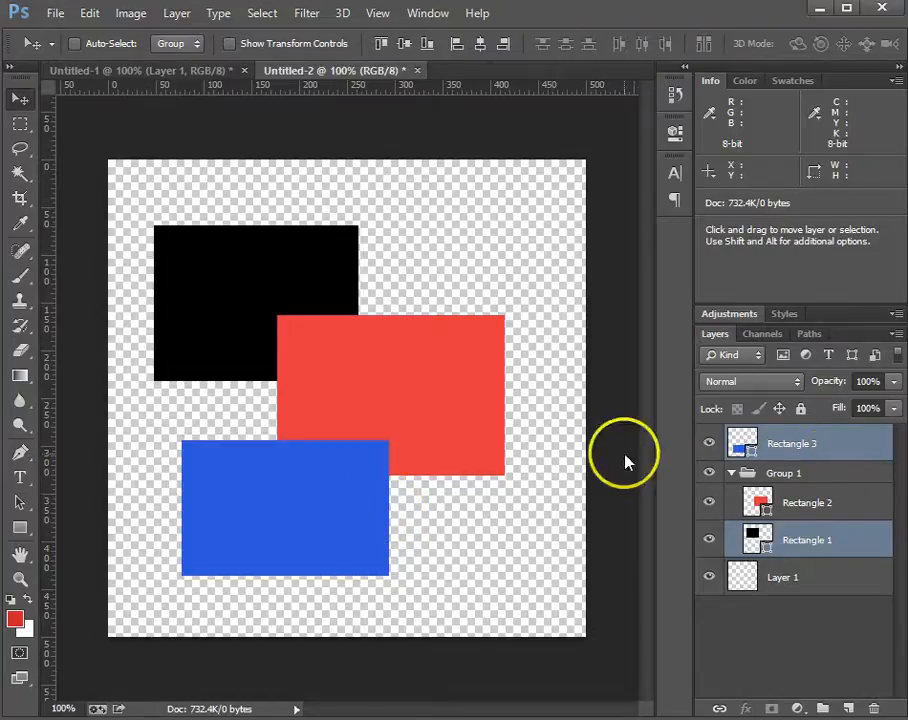
left_click(808, 540)
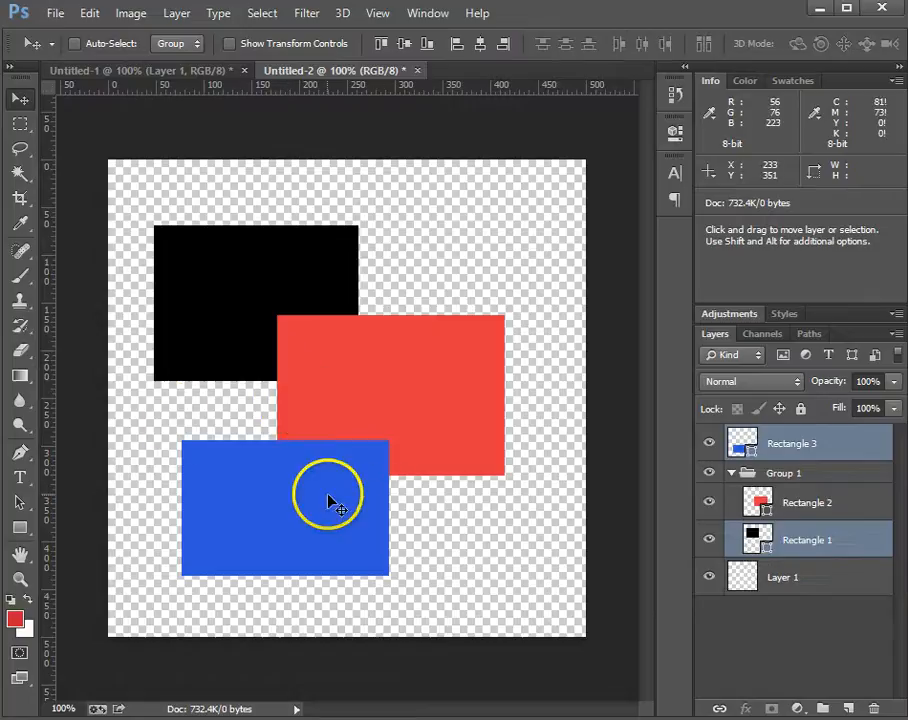
mouse_move(370, 486)
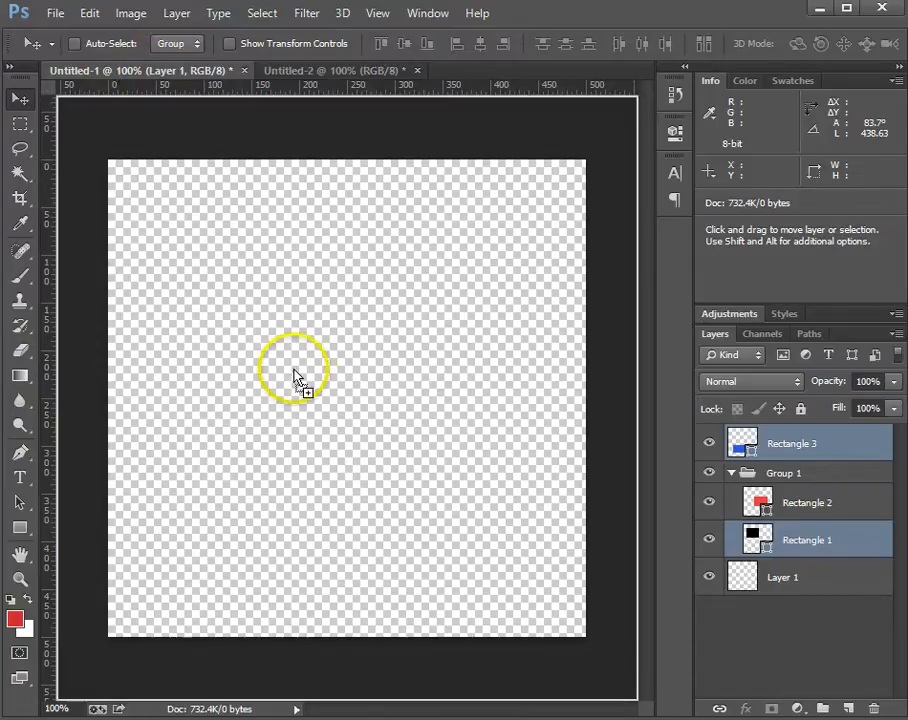
mouse_move(360, 400)
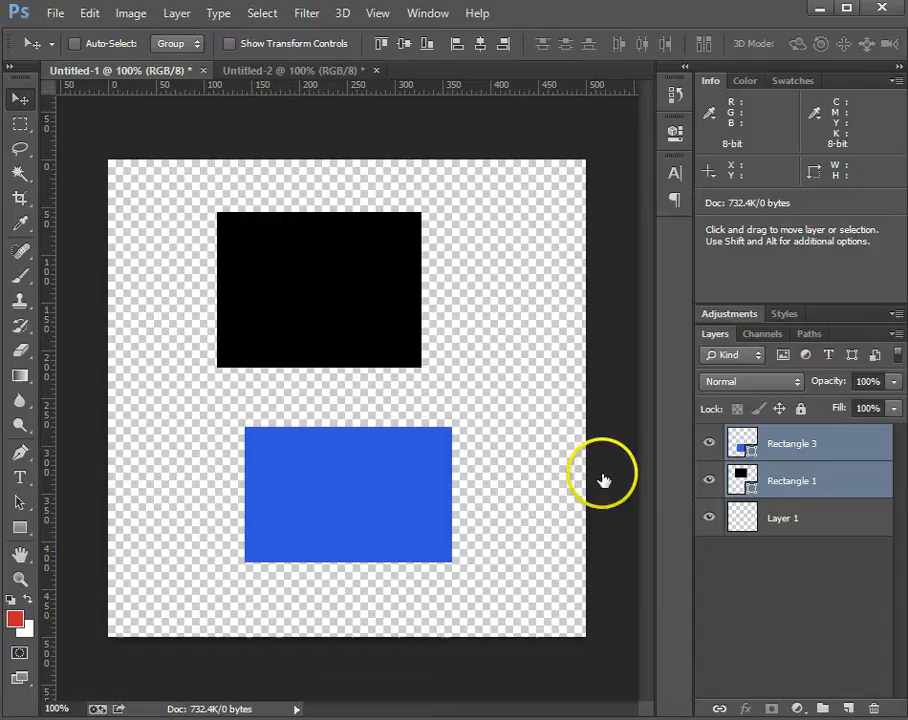
mouse_move(520, 490)
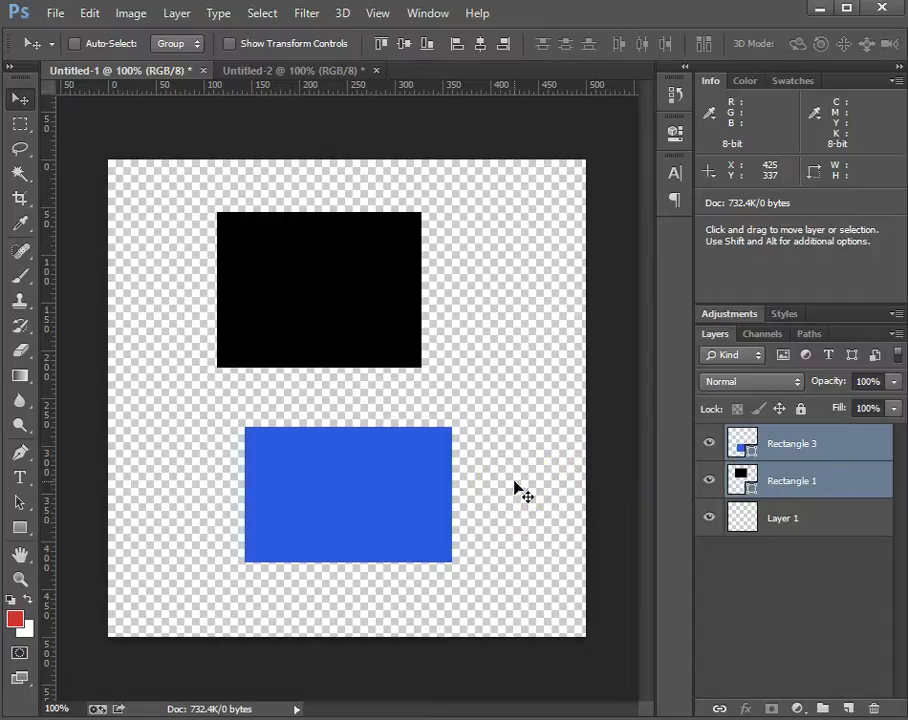